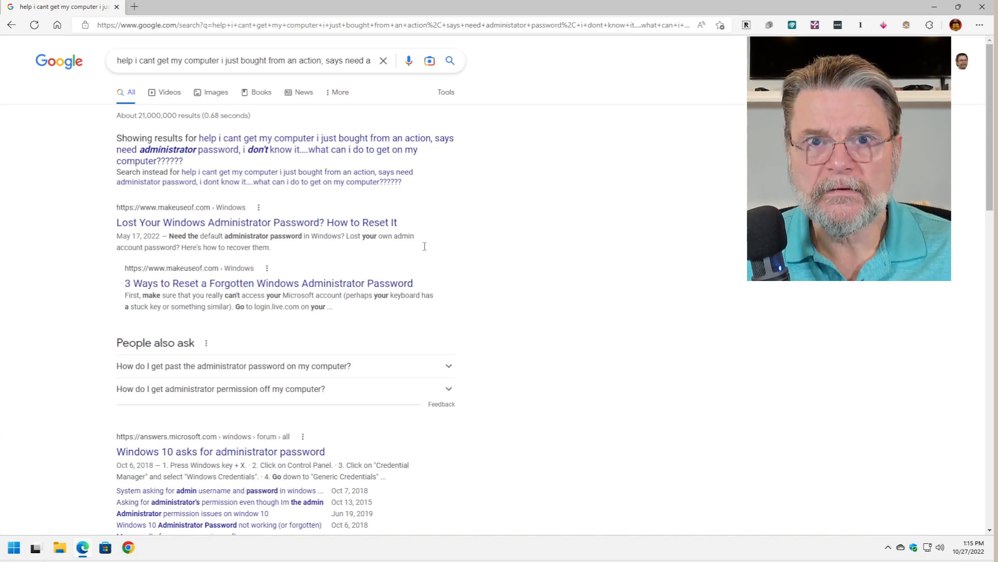
mouse_move(657, 147)
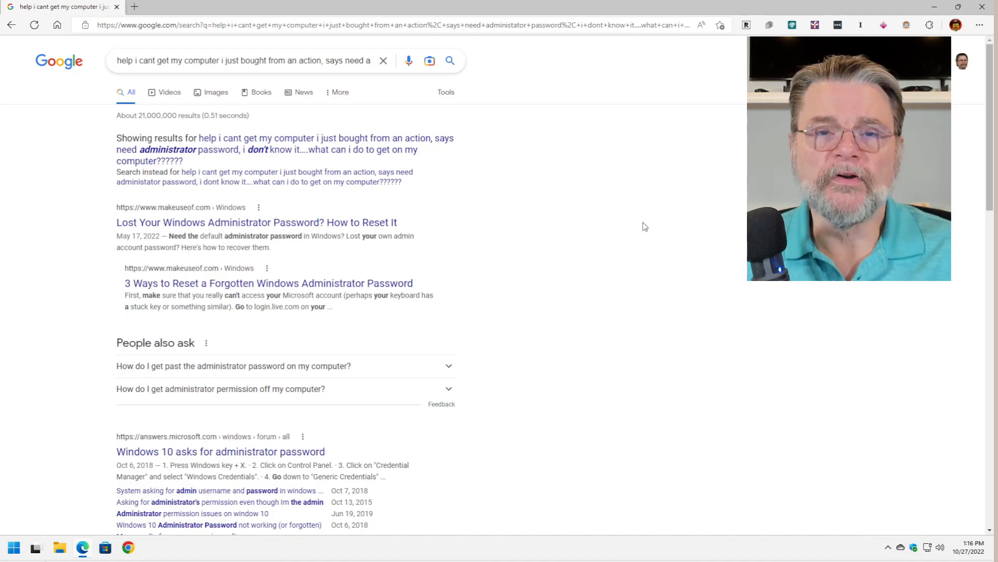
Step: Page through the long query's results to page 2 and then page 3
scroll(down, 3)
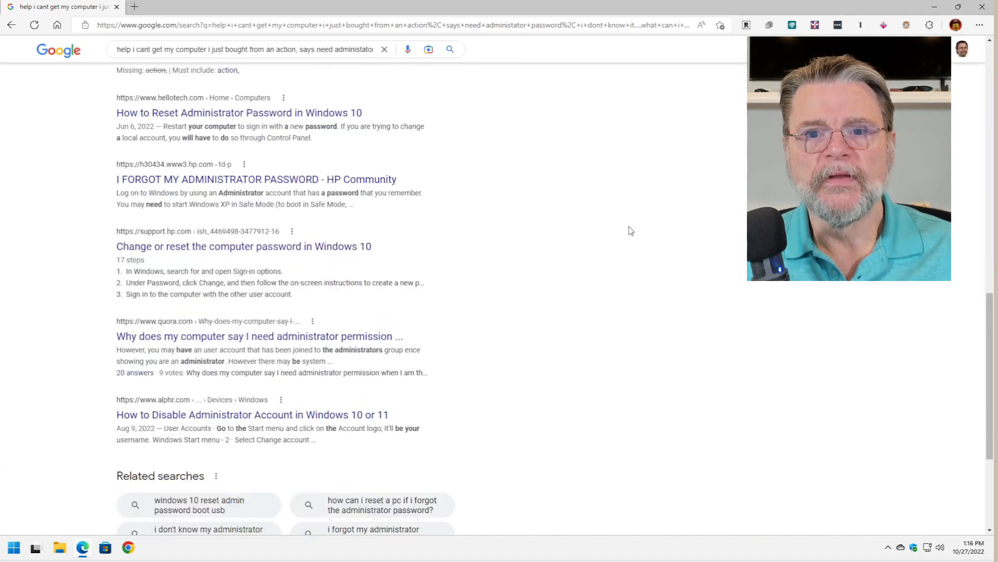
scroll(down, 3)
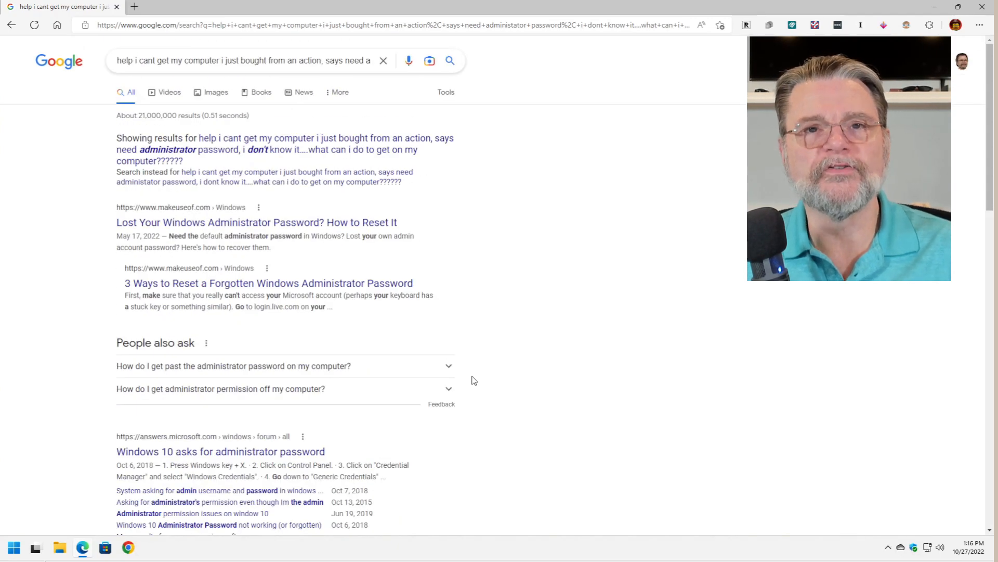
scroll(down, 3)
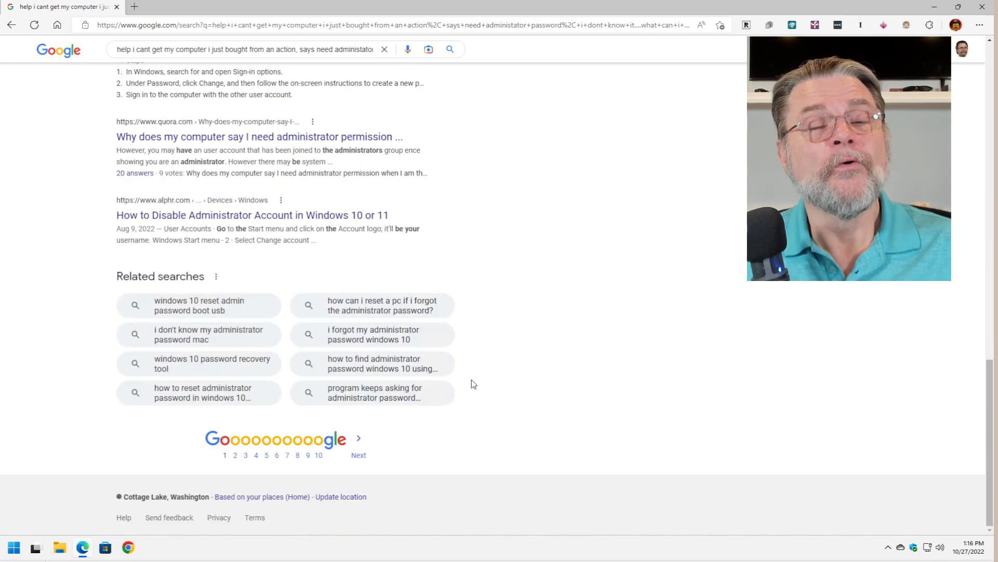
mouse_move(236, 459)
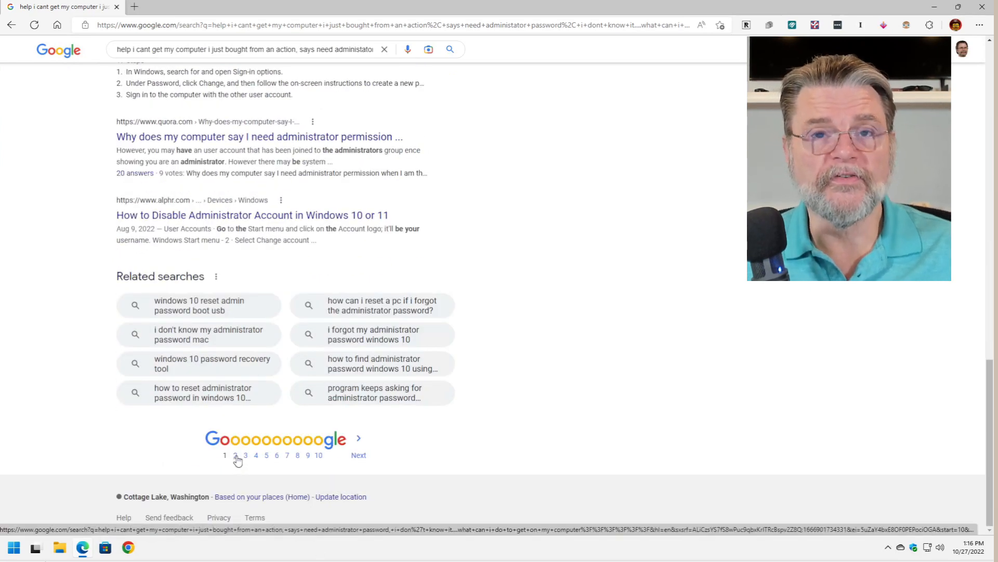
click(235, 454)
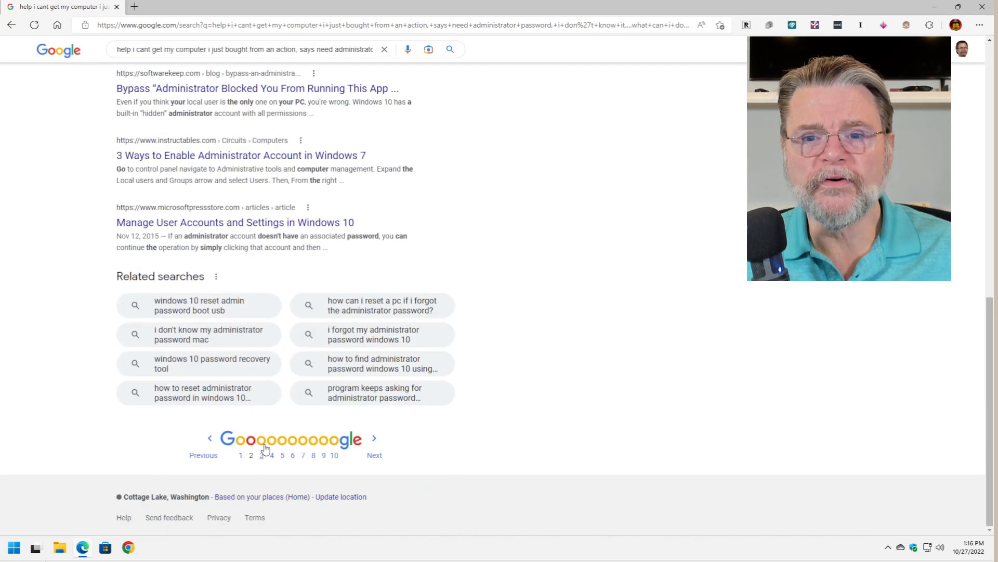
click(260, 454)
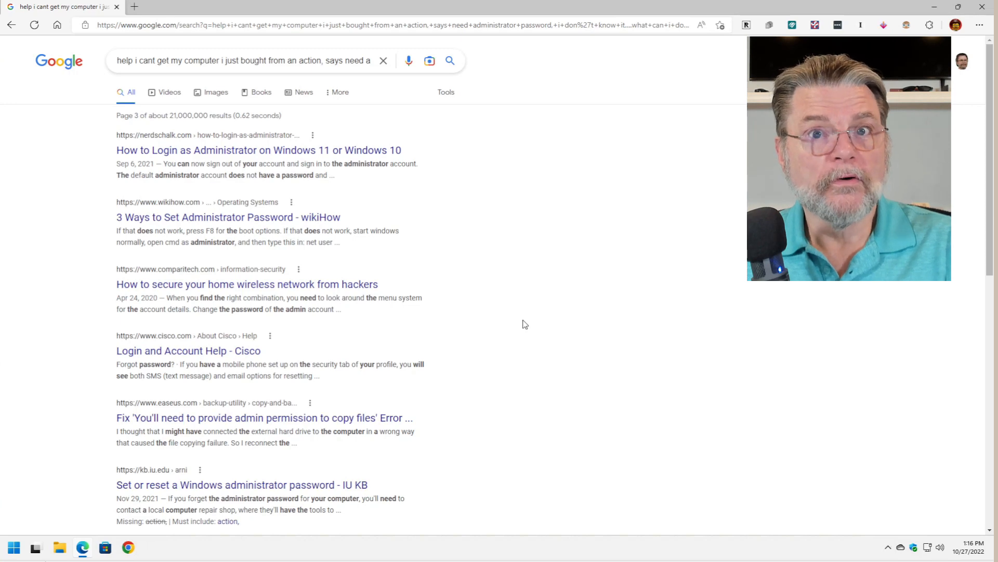
mouse_move(533, 311)
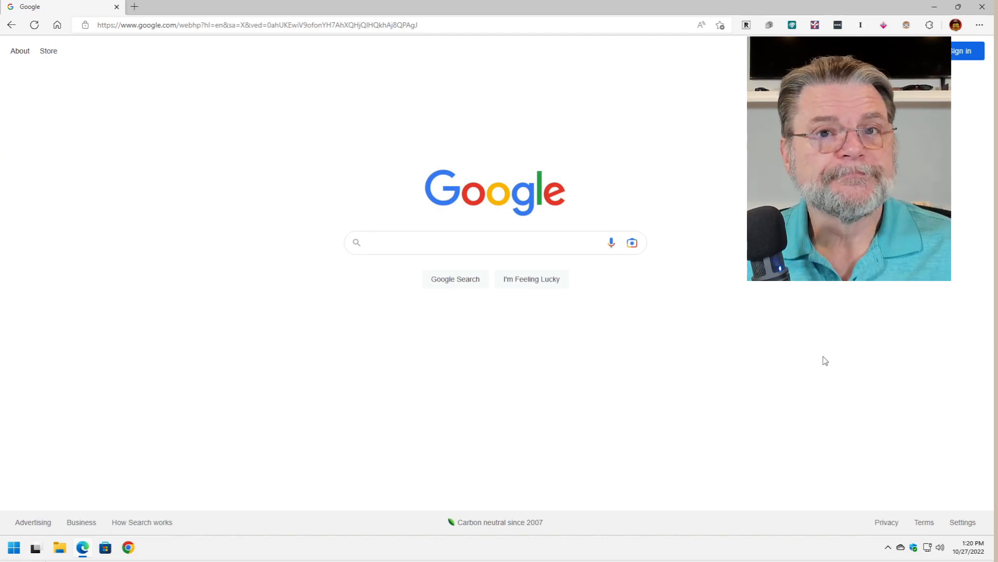
click(484, 242)
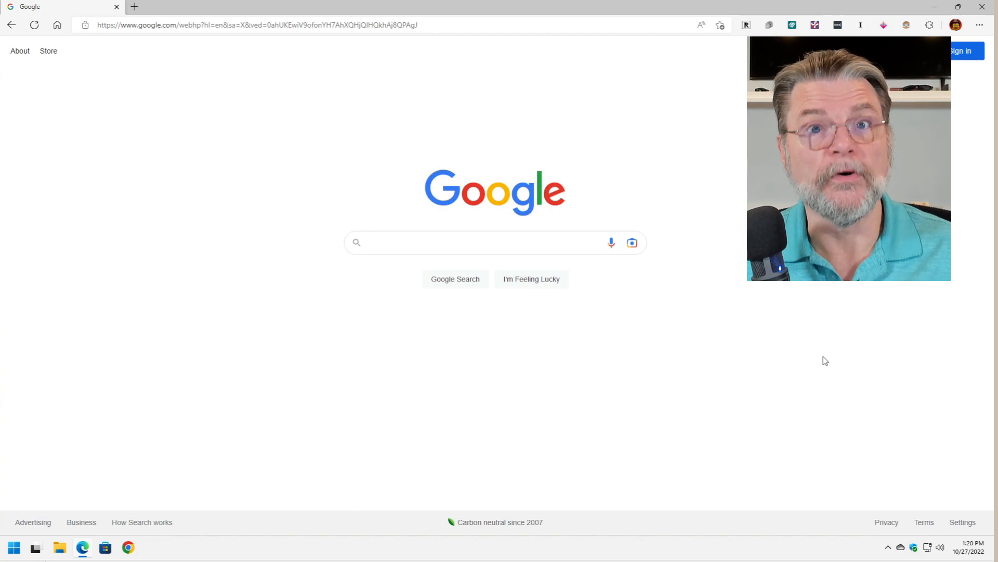
click(495, 242)
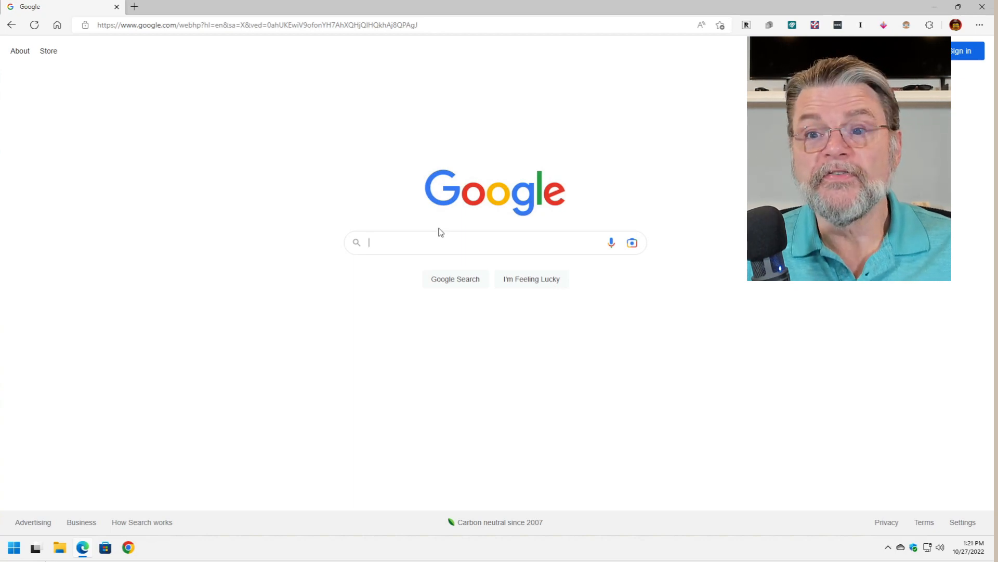
Step: Search 'administrator passwprd' and accept the corrected spelling 'administrator password'
text(administrator passw)
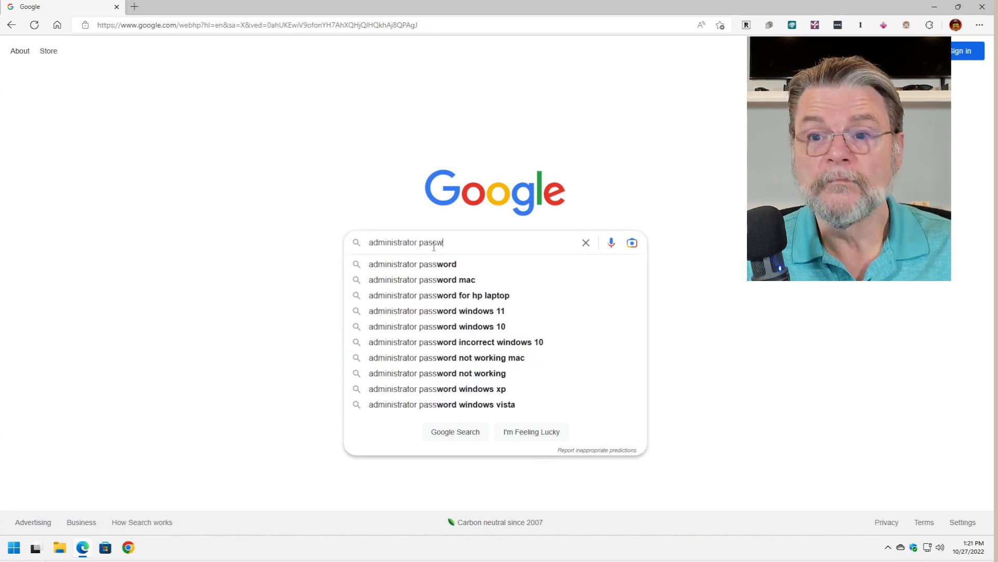
key(enter)
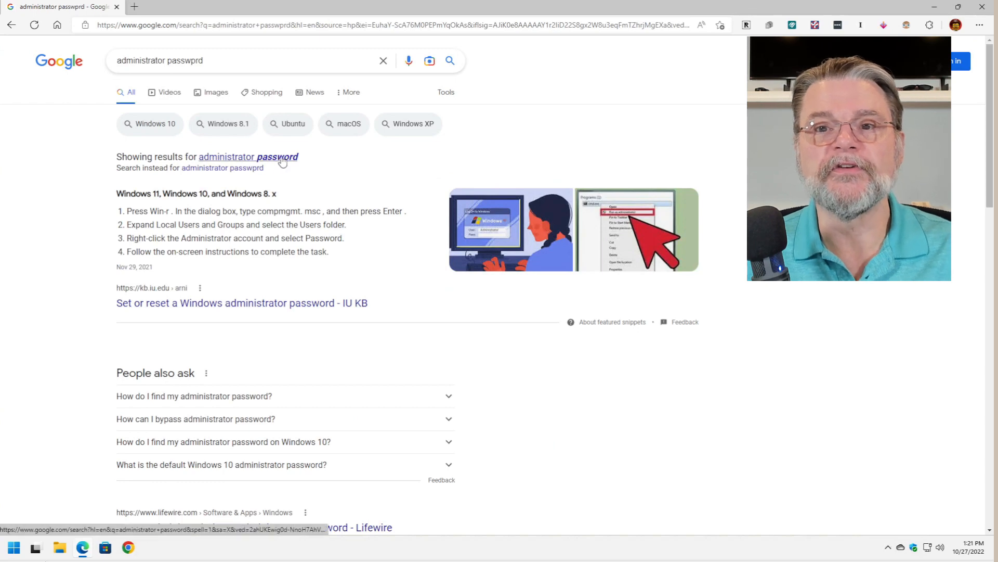
click(247, 157)
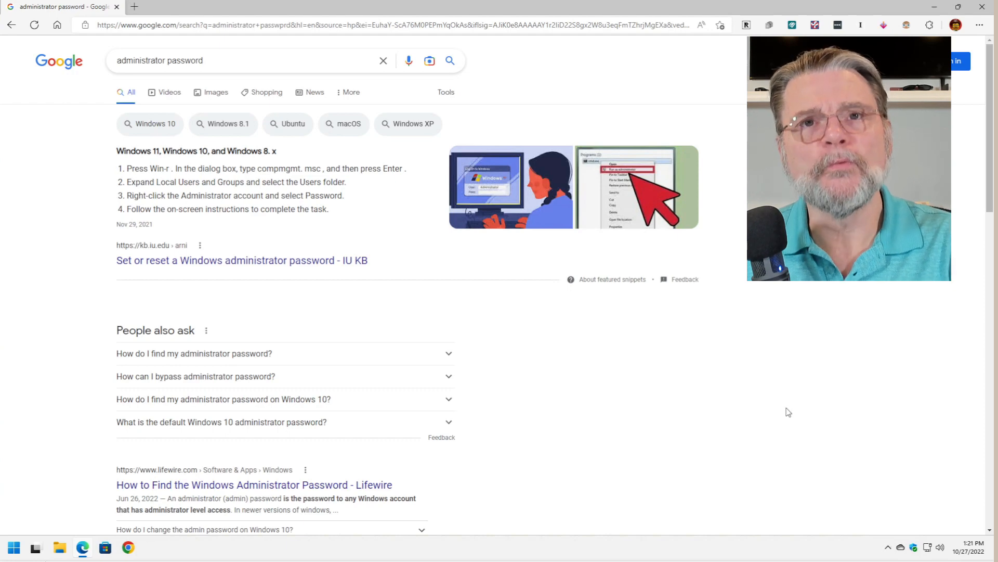
Step: Refine the query to 'administrator password windows 10' and run the search
click(242, 61)
text( windows 10)
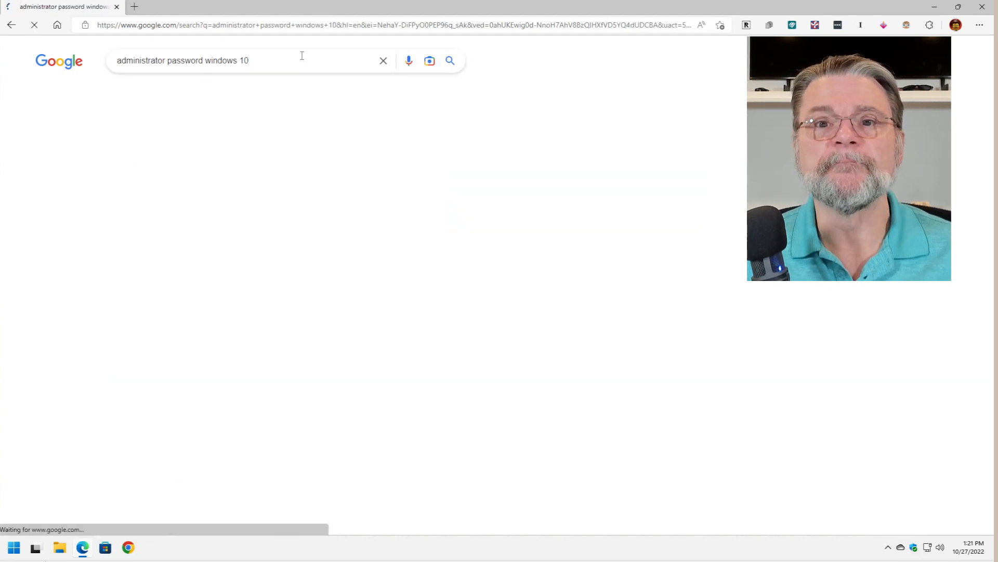
key(Enter)
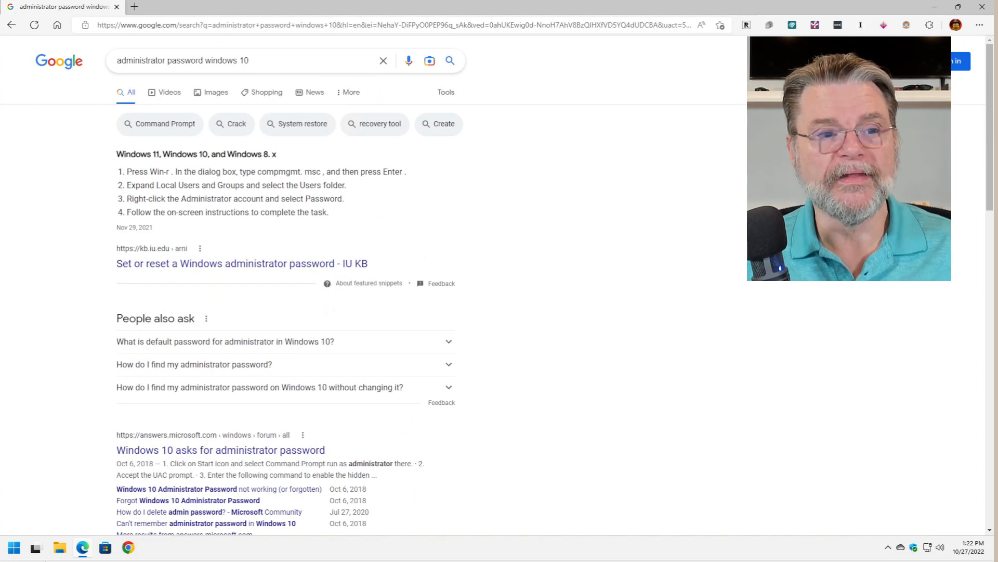
mouse_move(454, 257)
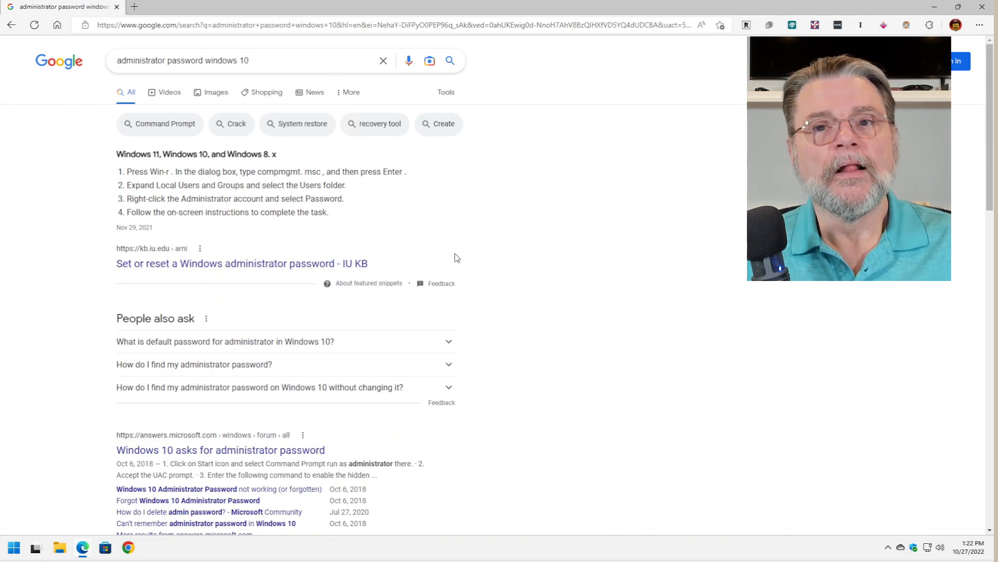